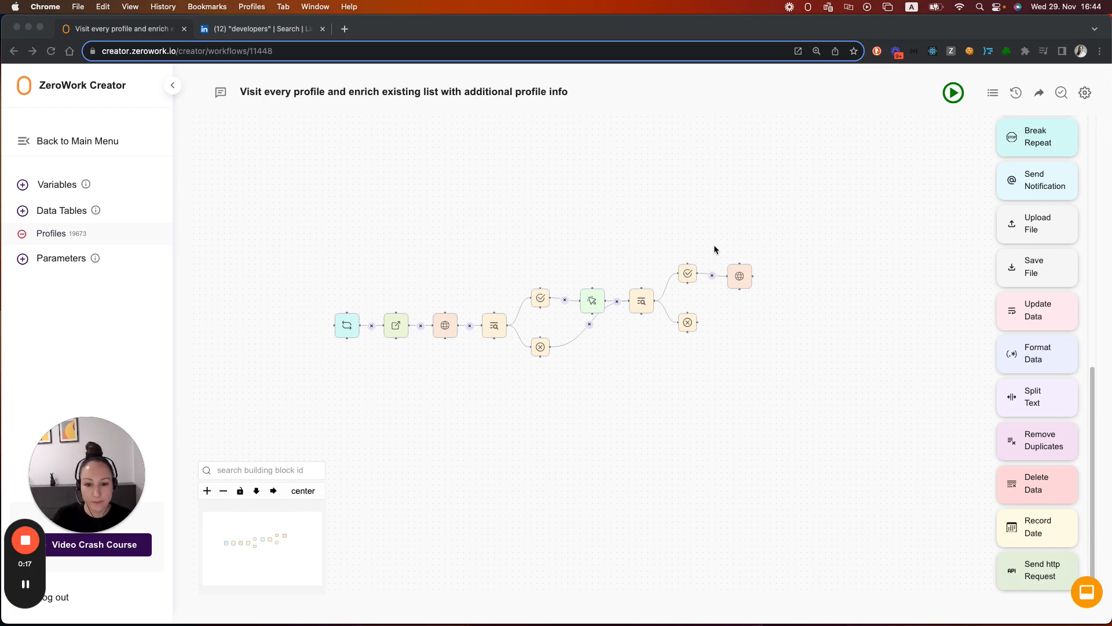
{"action": "mouse_move", "coordinate": [329, 371]}
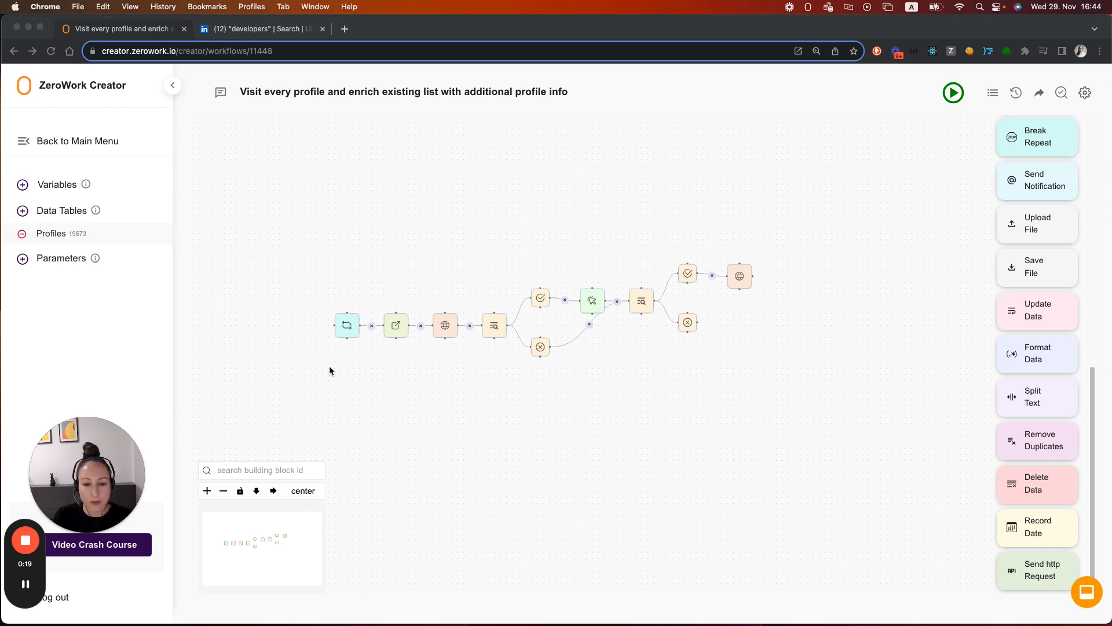
{"action": "mouse_move", "coordinate": [776, 229]}
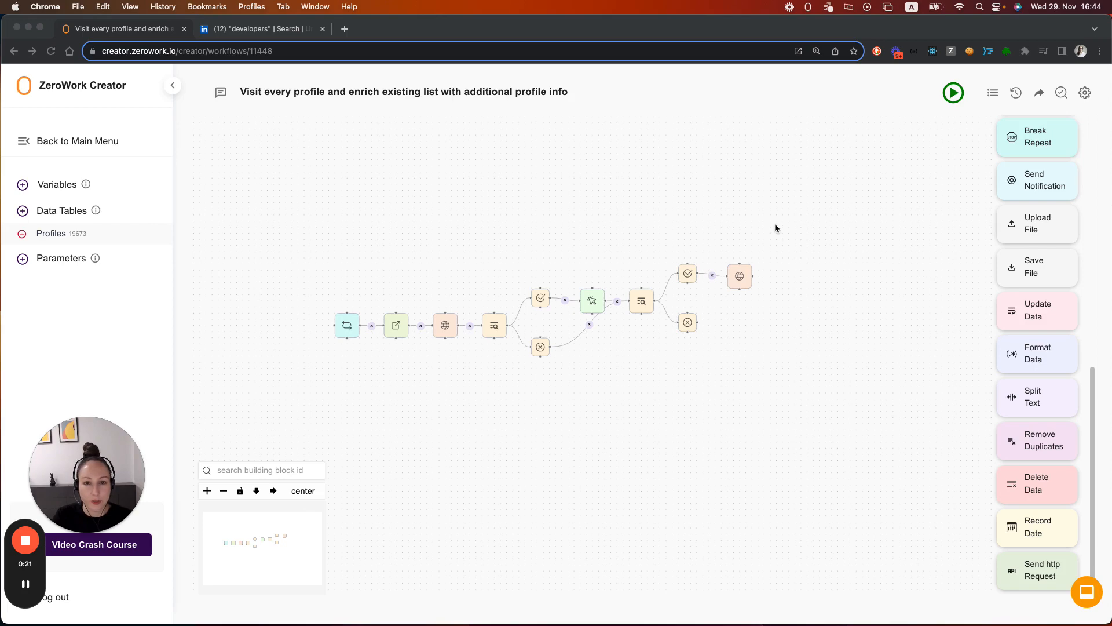
{"action": "mouse_move", "coordinate": [46, 235]}
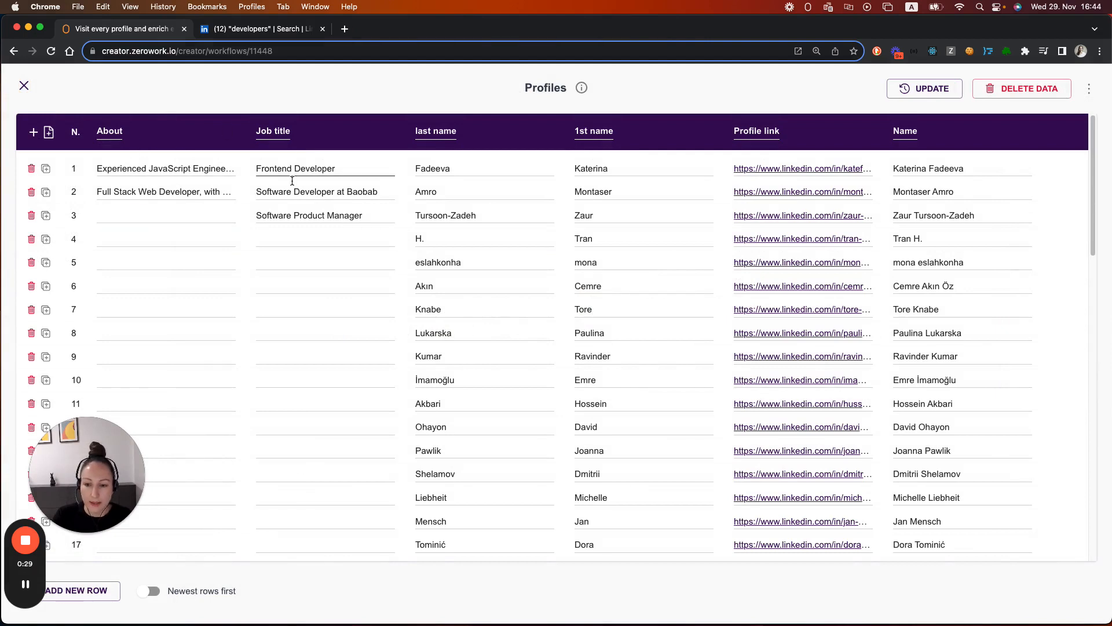
Step: Add a new column named 'Qualified' to the Profiles table and save it
{"action": "left_click", "coordinate": [308, 215]}
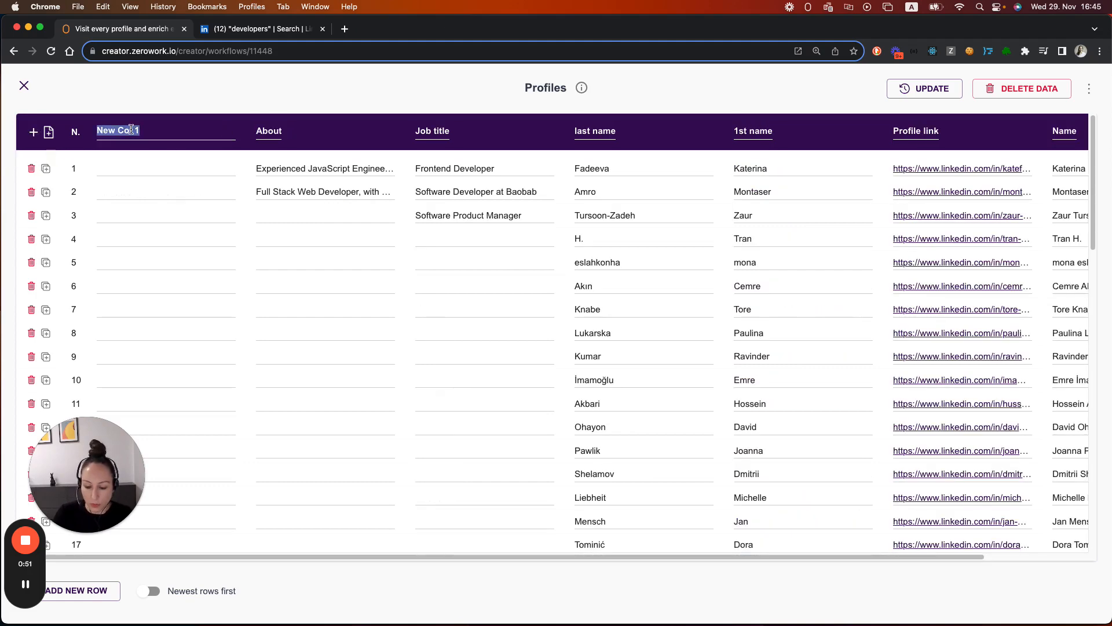
{"action": "type", "text": "Qualified"}
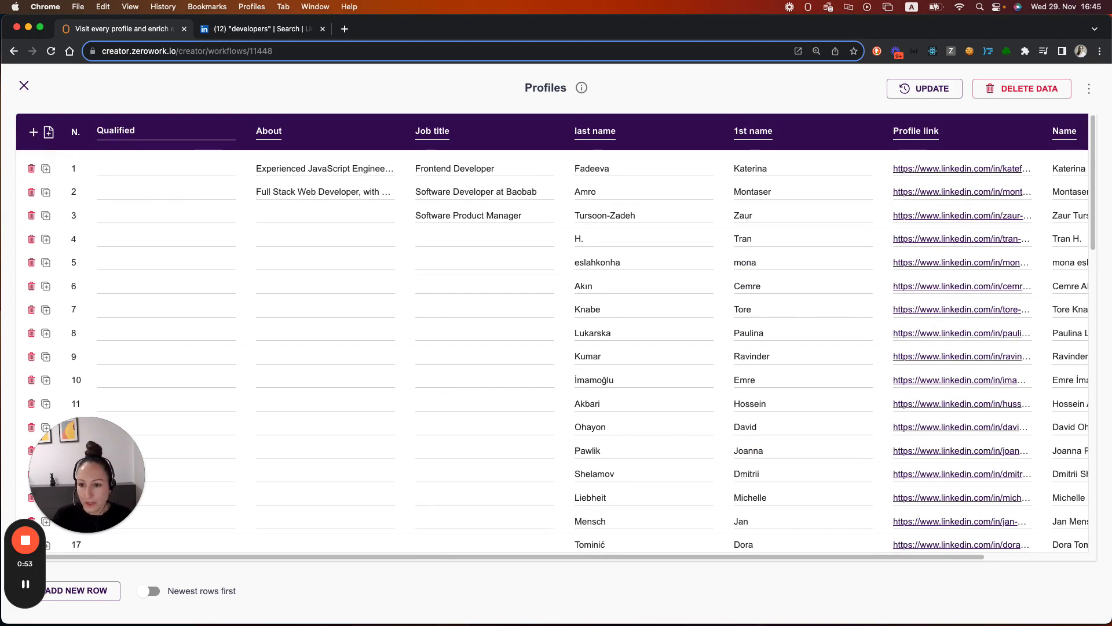
{"action": "left_click", "coordinate": [924, 88]}
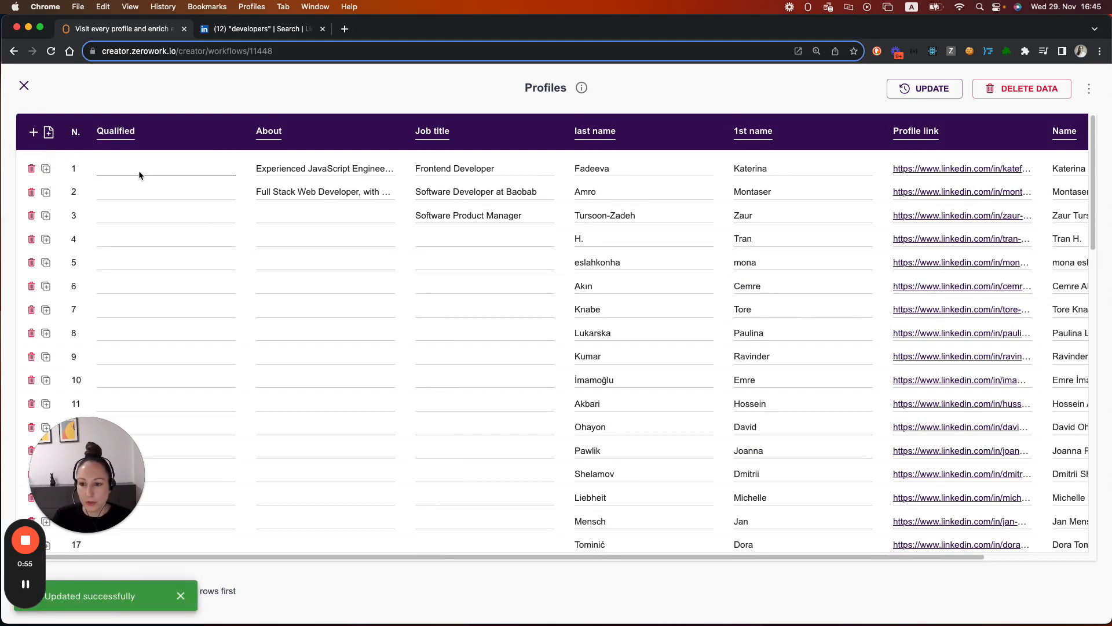
{"action": "mouse_move", "coordinate": [143, 181]}
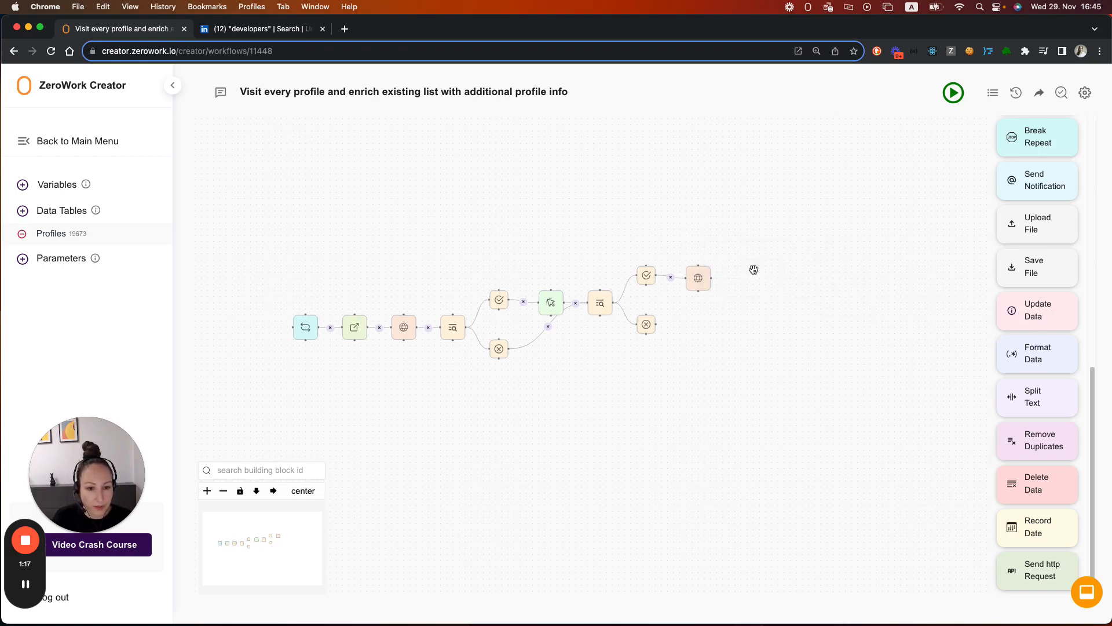
Step: Configure the Update Data step to set the Profiles 'Qualified' column equal to 'yes'
{"action": "left_click", "coordinate": [1036, 311]}
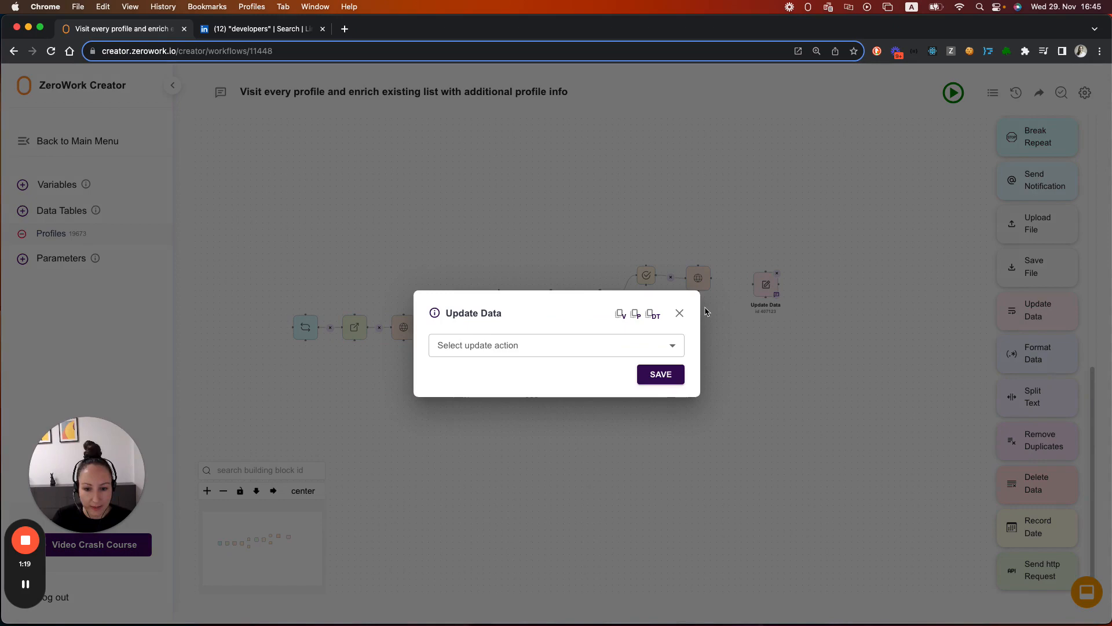
{"action": "left_click", "coordinate": [554, 345]}
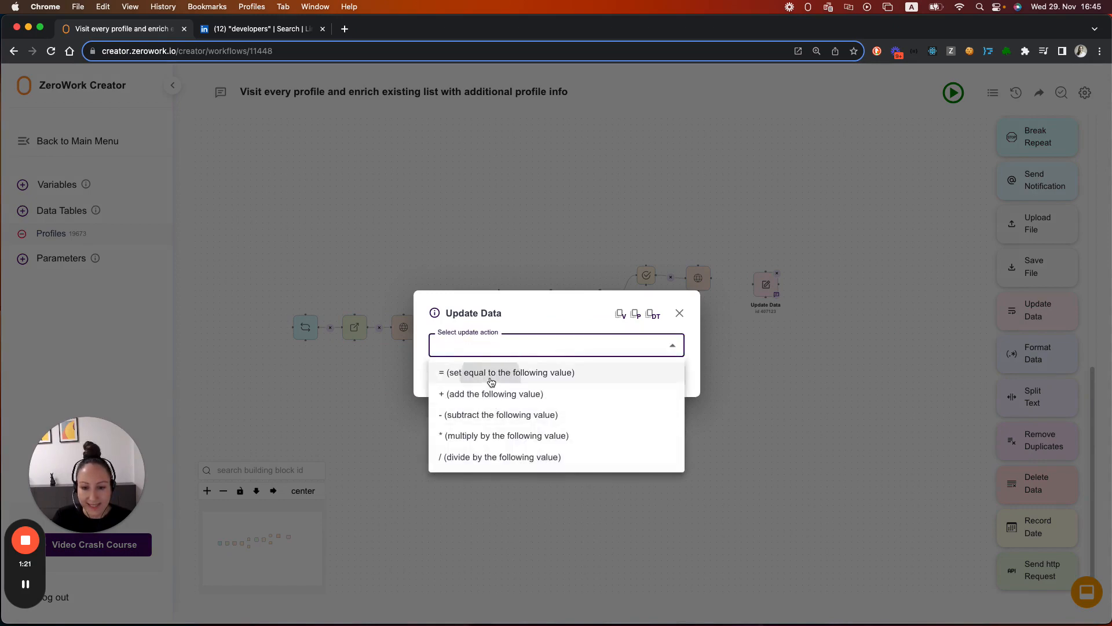
{"action": "left_click", "coordinate": [506, 372]}
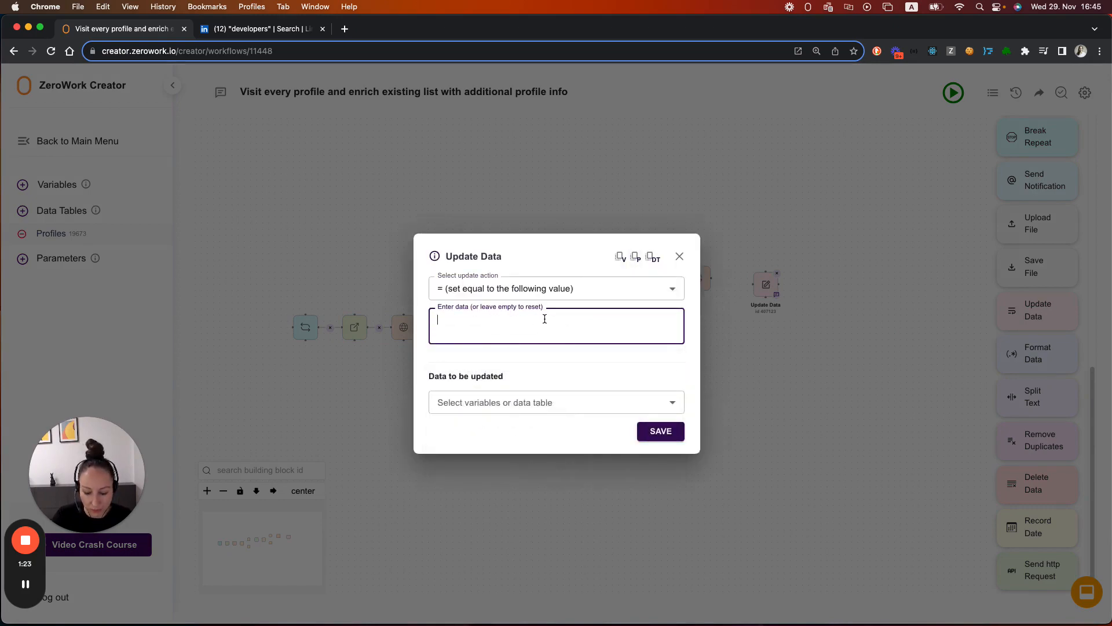
{"action": "left_click", "coordinate": [555, 402]}
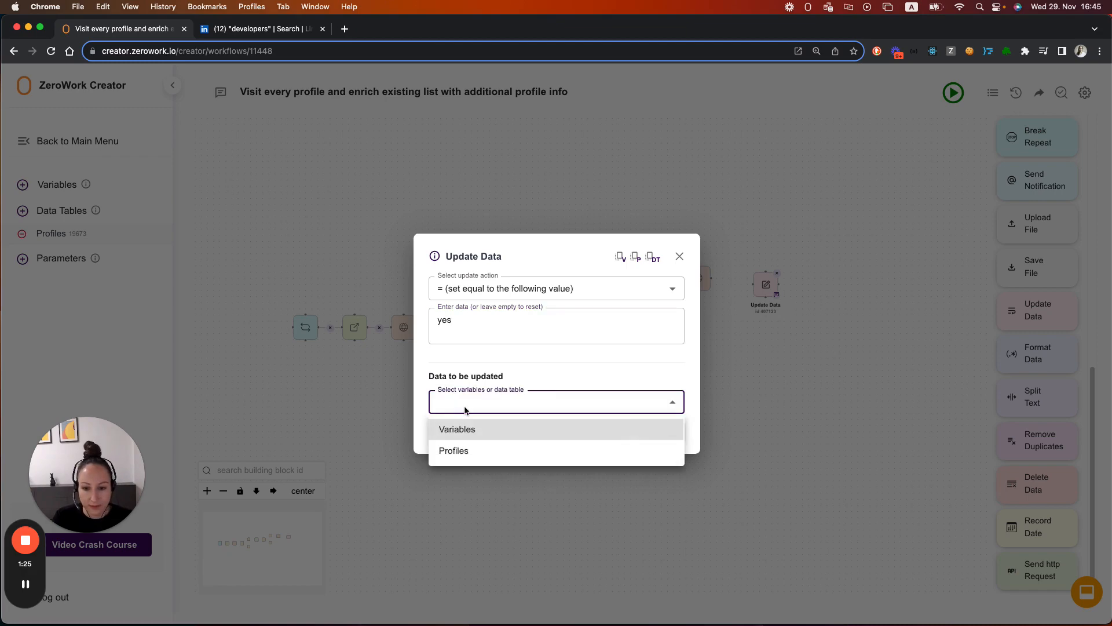
{"action": "left_click", "coordinate": [453, 450]}
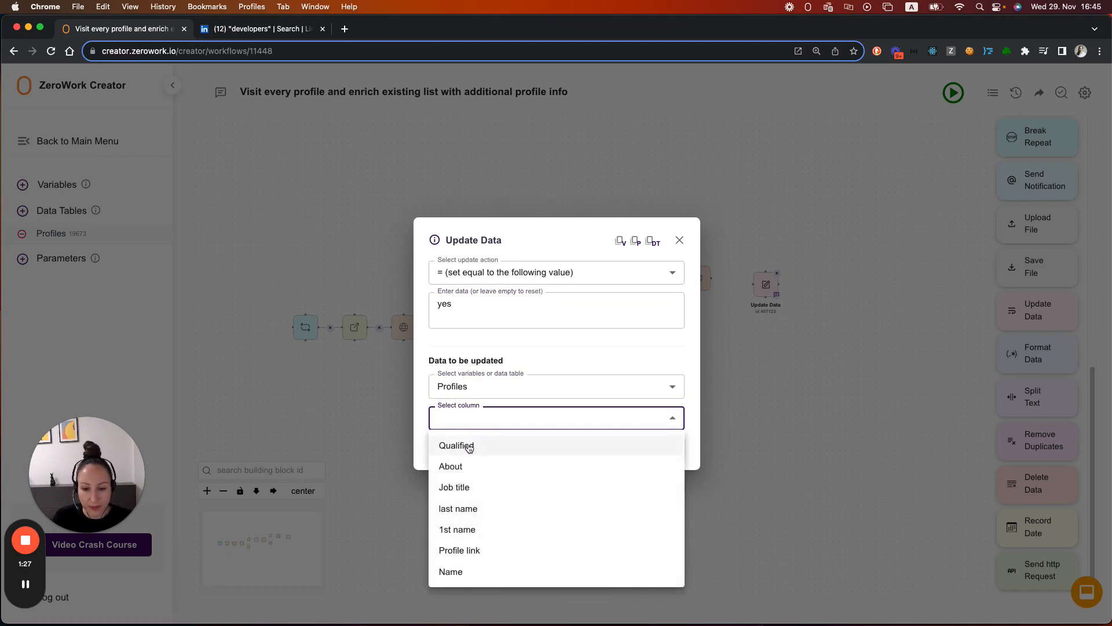
{"action": "left_click", "coordinate": [457, 445]}
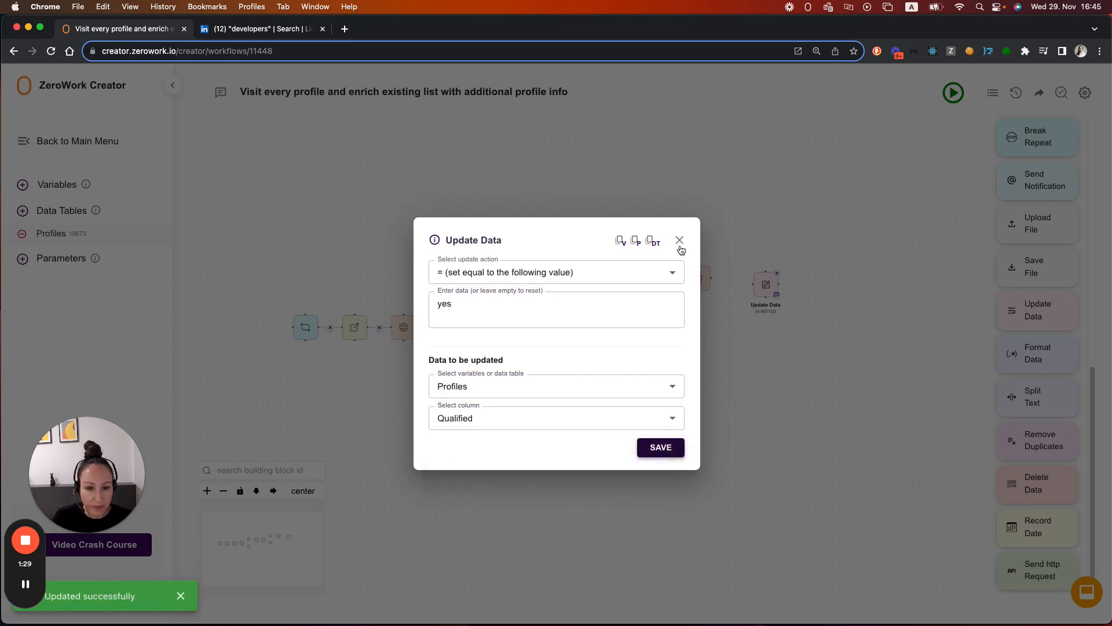
{"action": "left_click", "coordinate": [679, 241]}
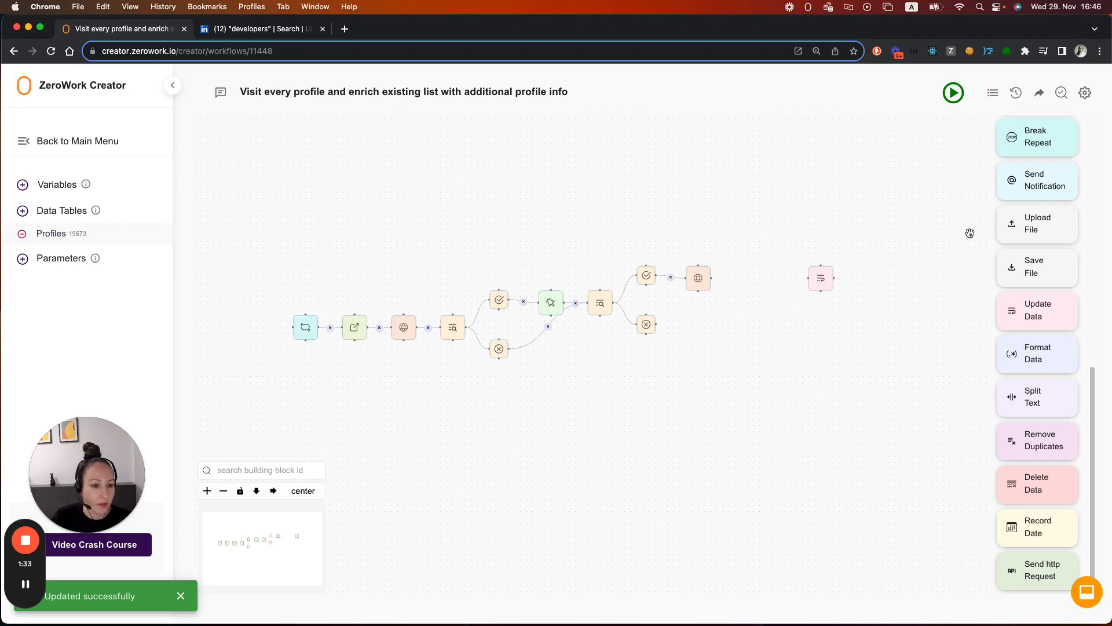
{"action": "mouse_move", "coordinate": [1055, 420]}
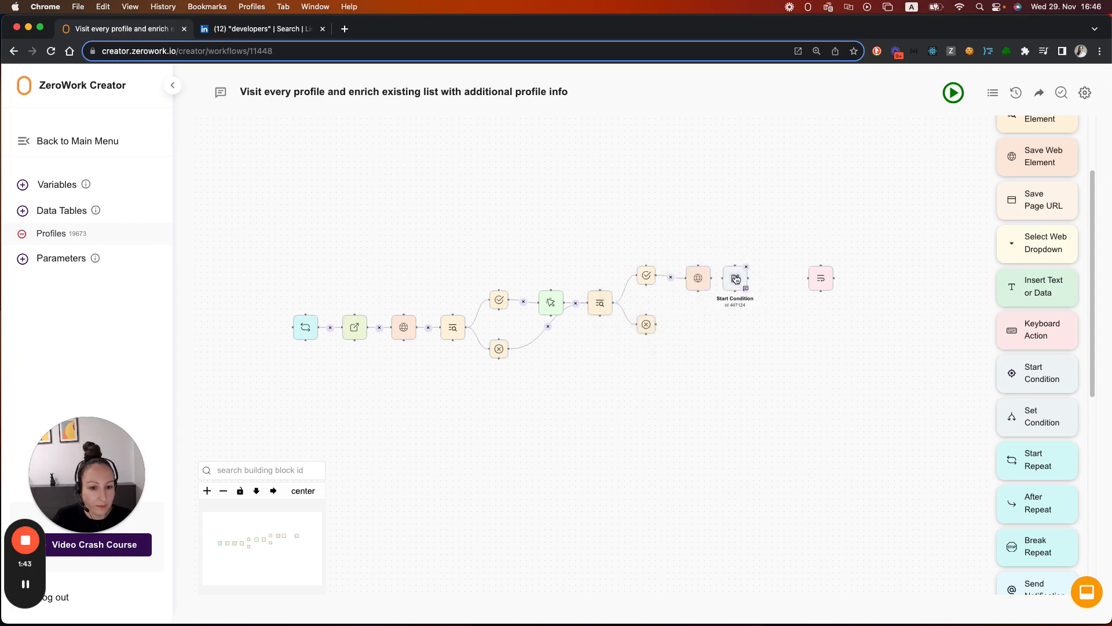
Step: Set the Start Condition to check the Profiles table's Job title column and save
{"action": "left_click", "coordinate": [735, 277]}
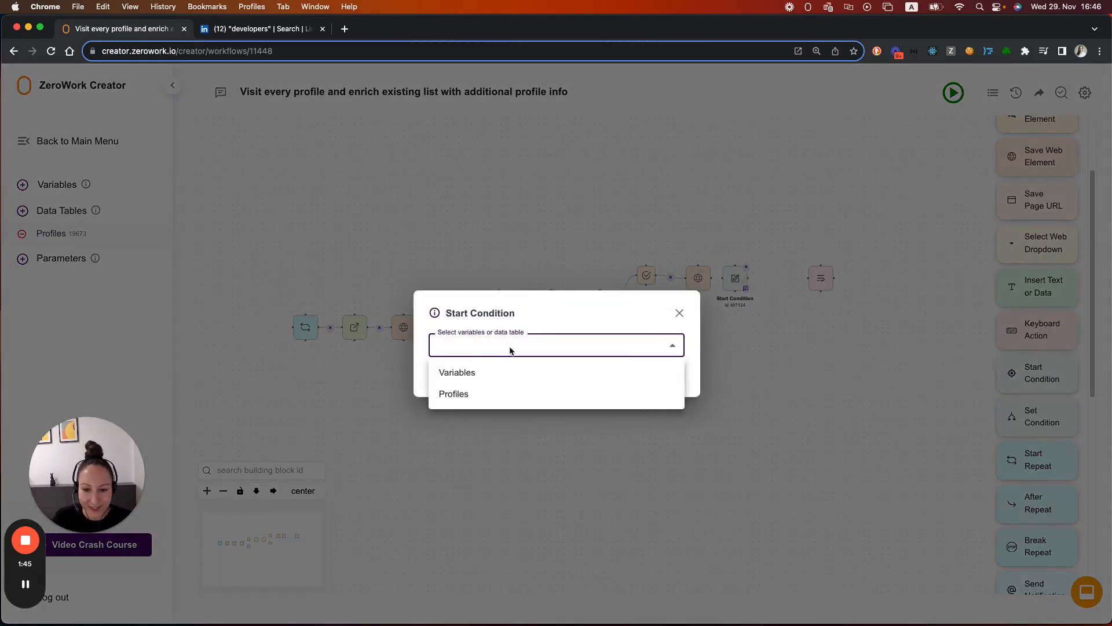
{"action": "left_click", "coordinate": [453, 394]}
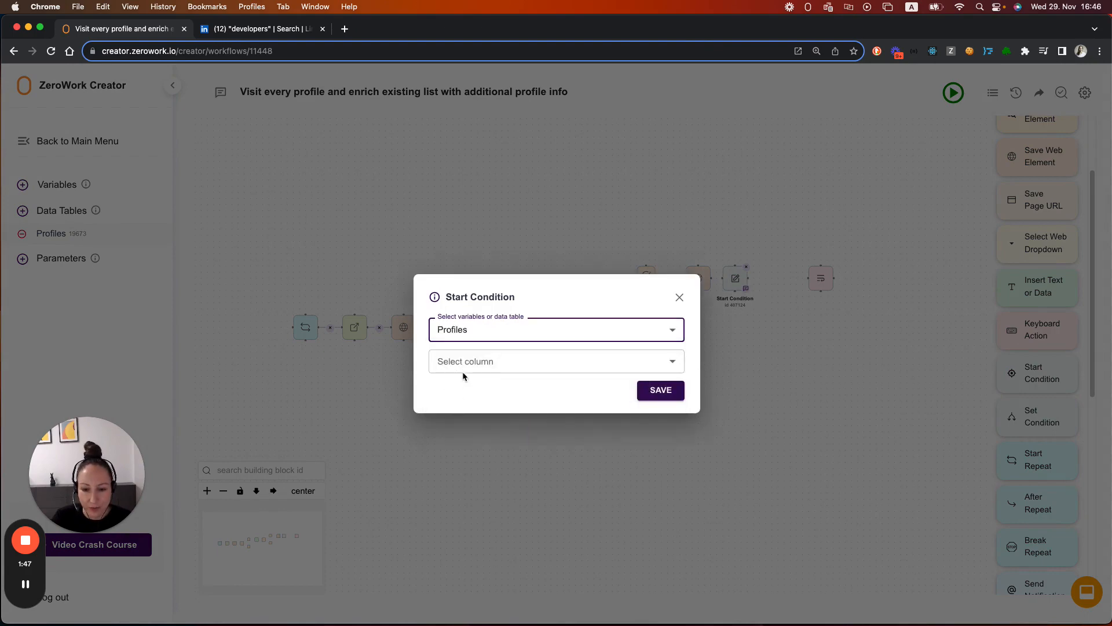
{"action": "left_click", "coordinate": [555, 362]}
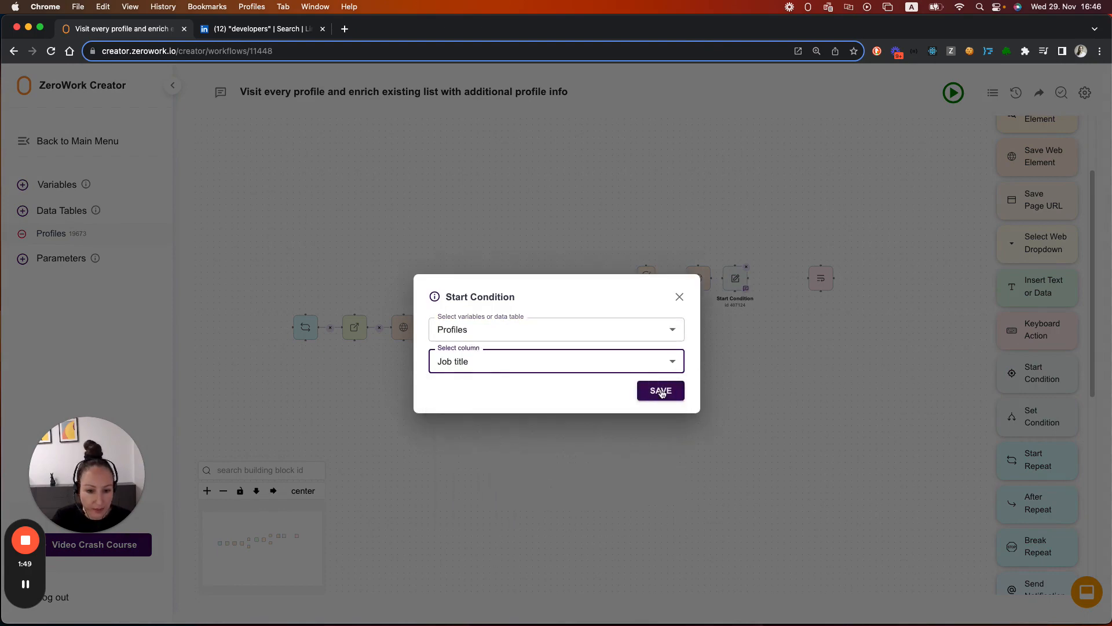
{"action": "left_click", "coordinate": [659, 391]}
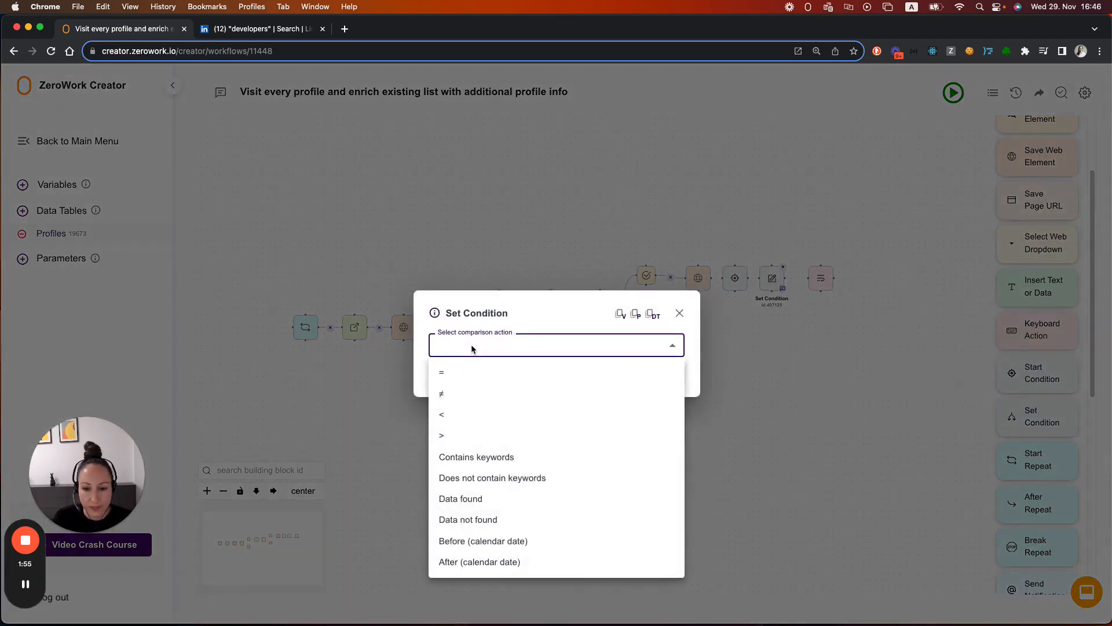
Step: Make the condition 'Contains keywords' with 'engineer, developer' and save it
{"action": "left_click", "coordinate": [476, 457]}
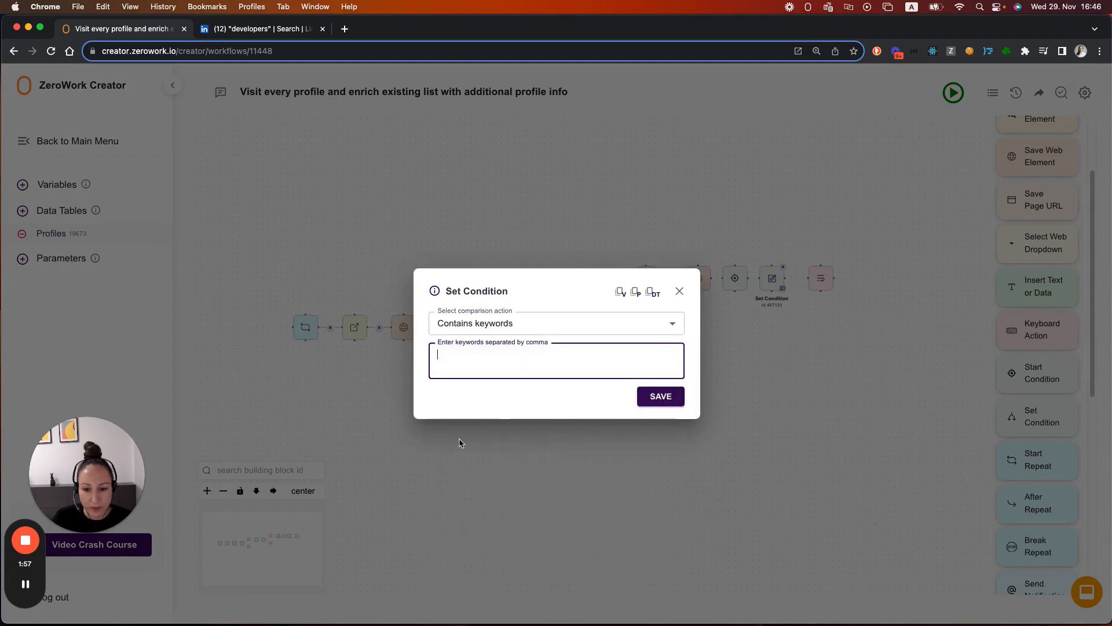
{"action": "type", "text": "engineer, developer"}
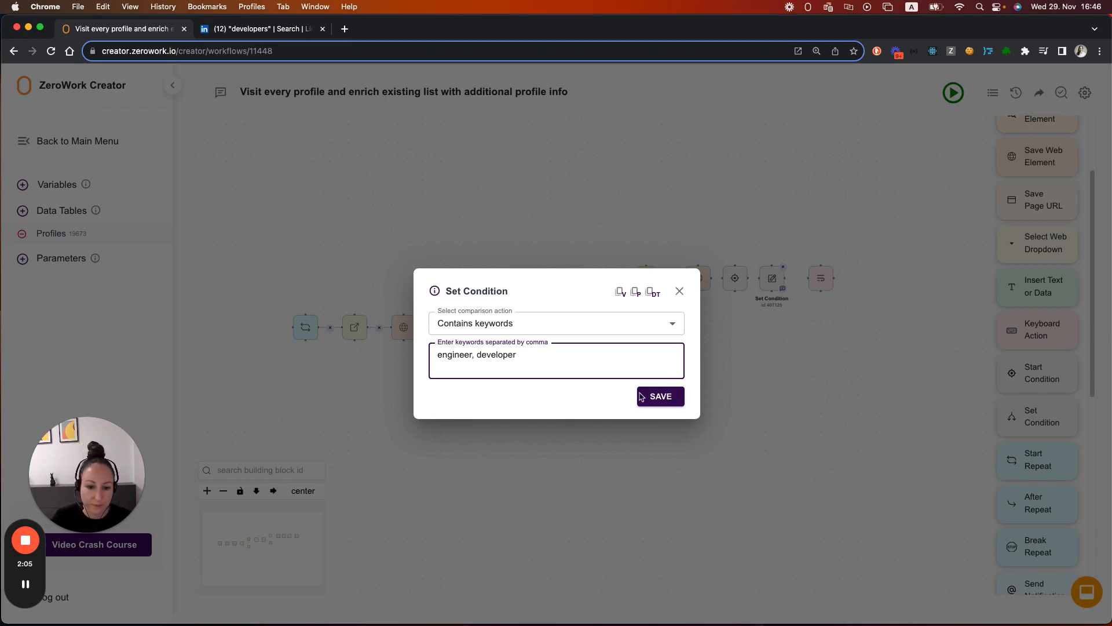
{"action": "left_click", "coordinate": [658, 396]}
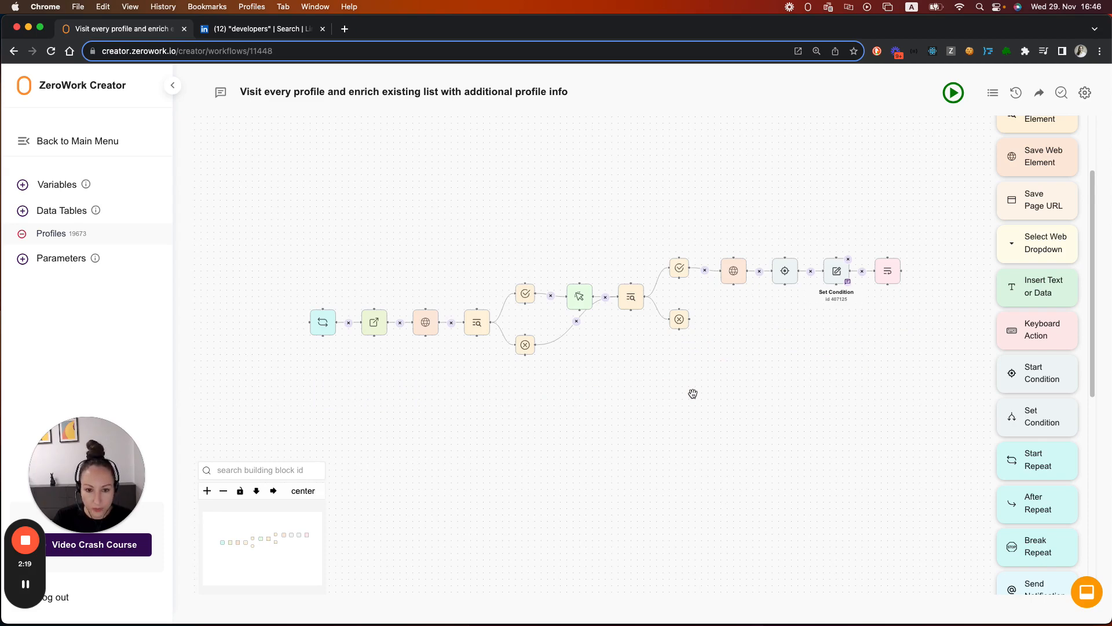
Step: Deactivate the selected scraping blocks and reopen the Profiles data table
{"action": "left_click", "coordinate": [425, 322]}
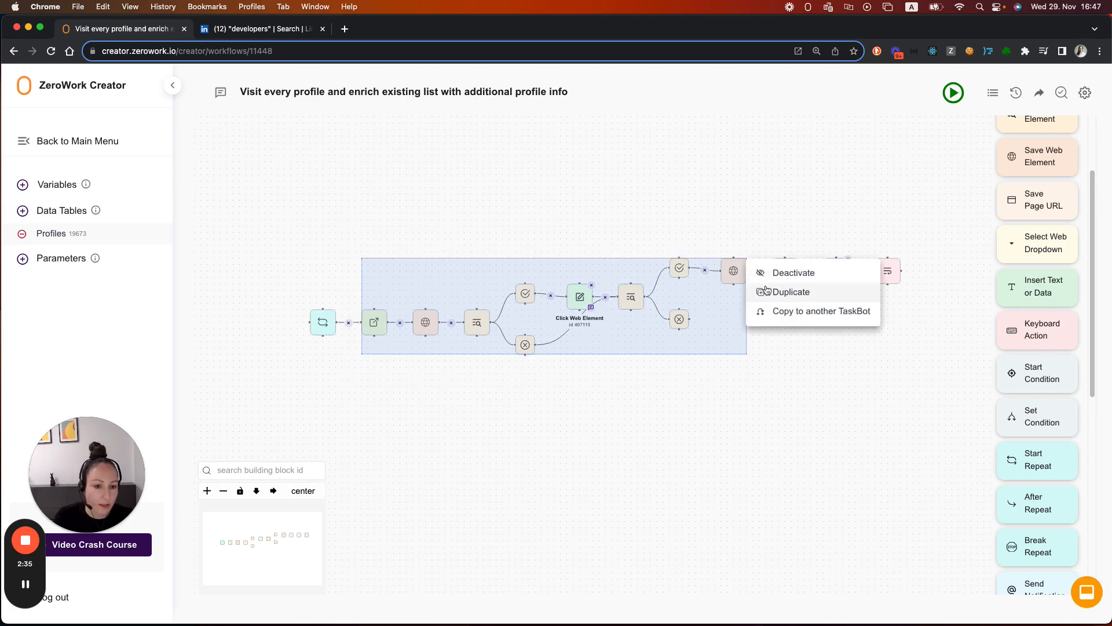
{"action": "left_click", "coordinate": [790, 293]}
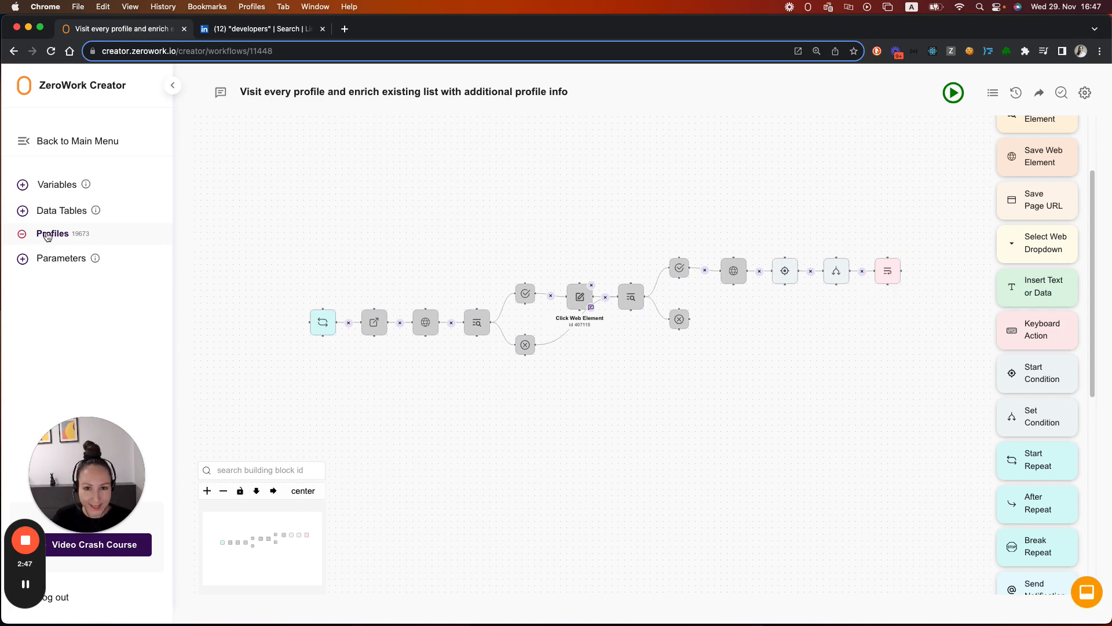
{"action": "left_click", "coordinate": [52, 233]}
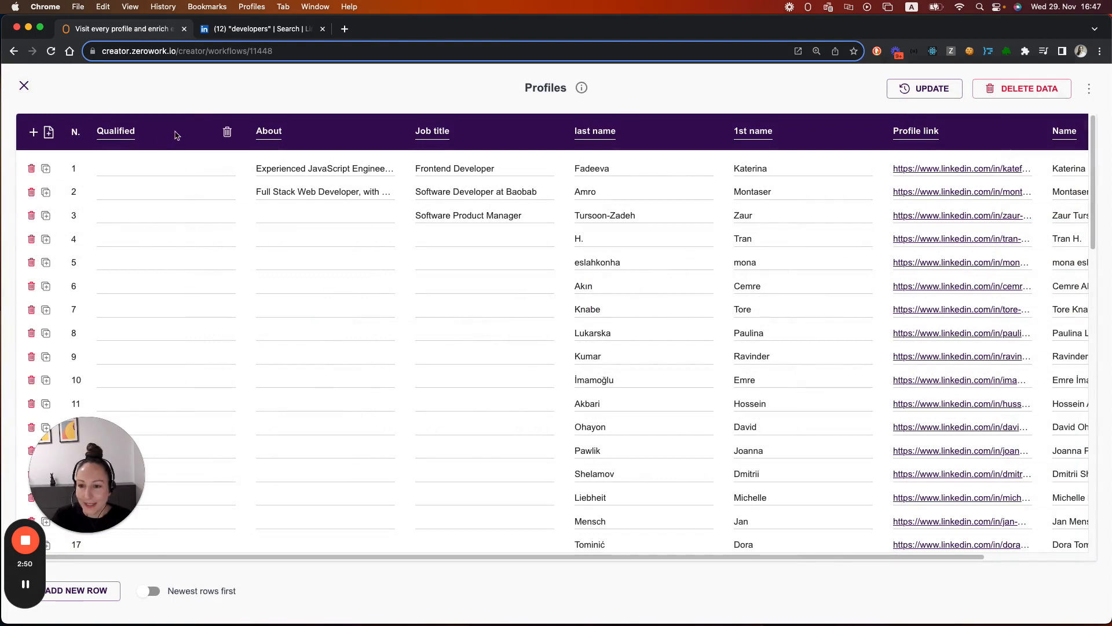
{"action": "mouse_move", "coordinate": [301, 163]}
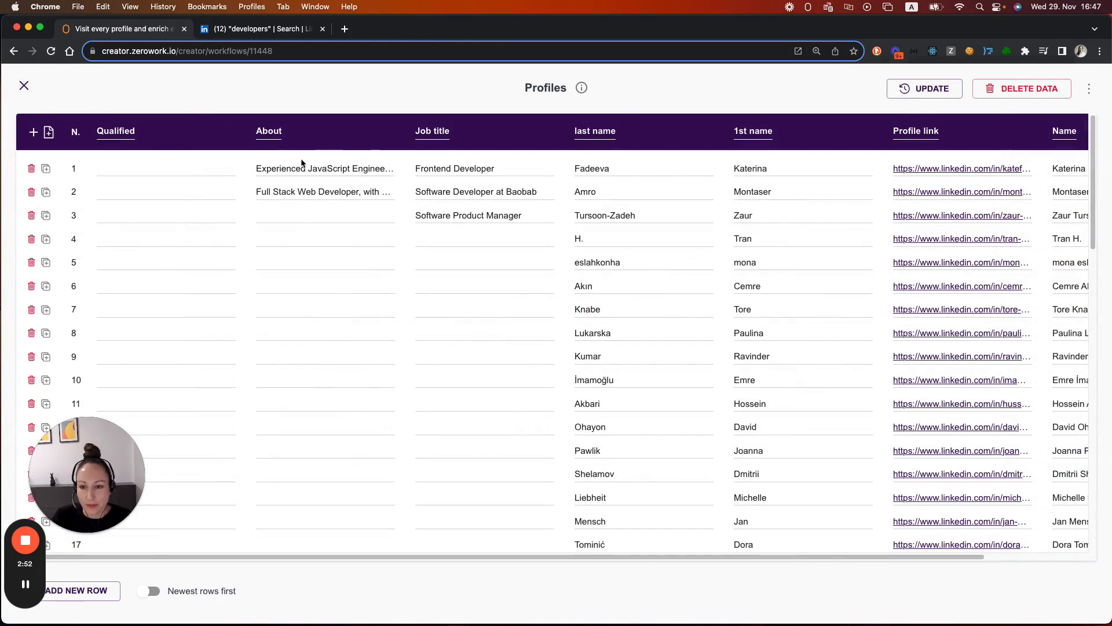
{"action": "mouse_move", "coordinate": [33, 81]}
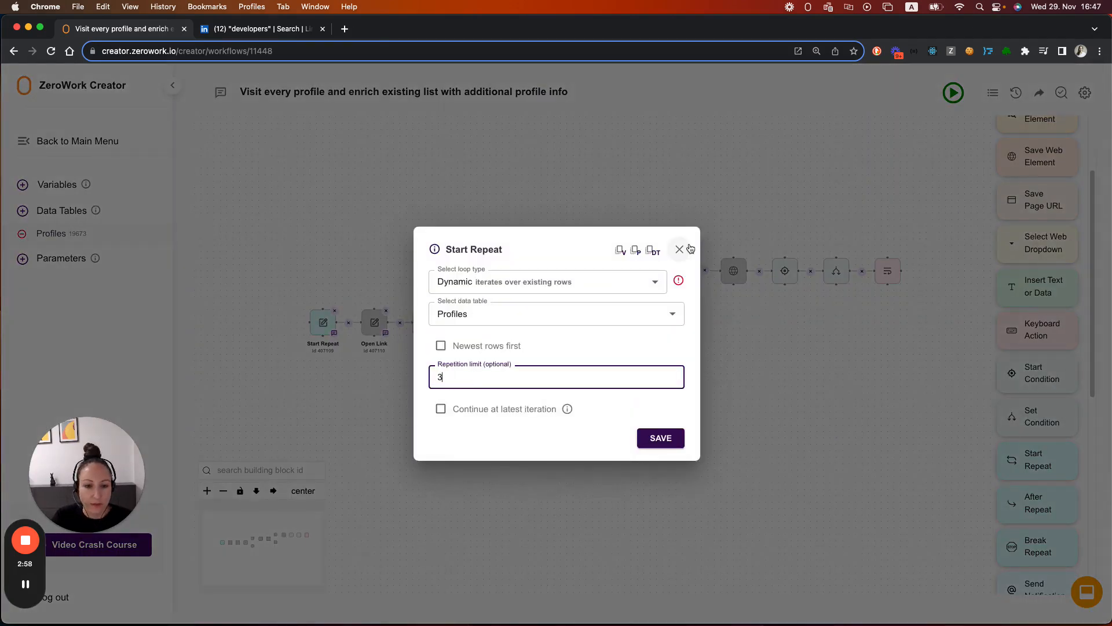
Step: Close the Start Repeat settings with limit 3 and run the TaskBot
{"action": "left_click", "coordinate": [679, 249]}
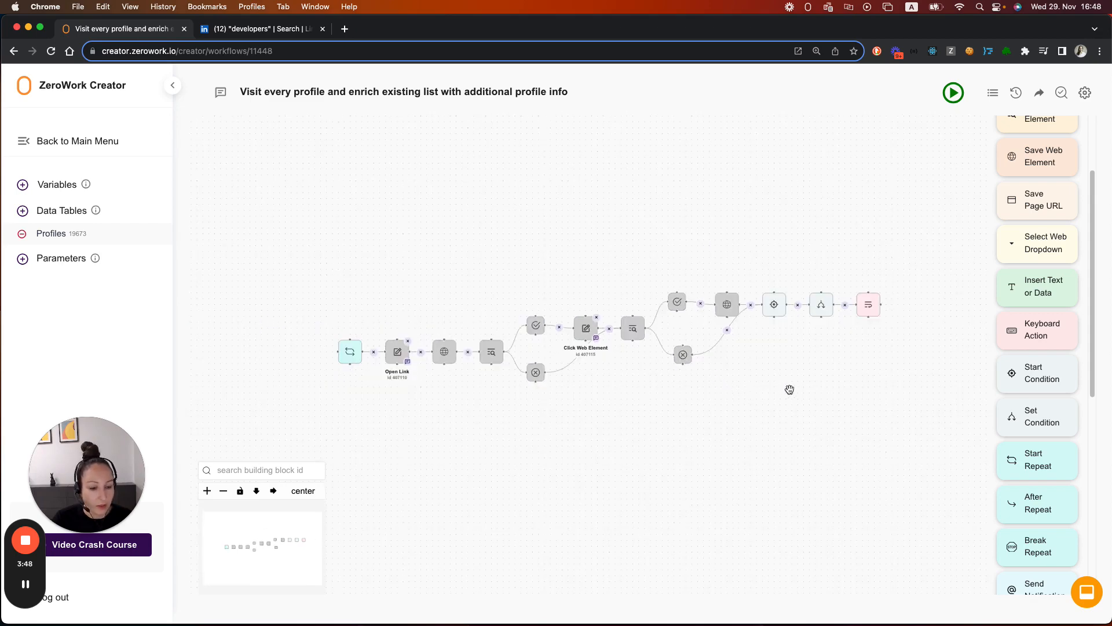
{"action": "left_click", "coordinate": [954, 93]}
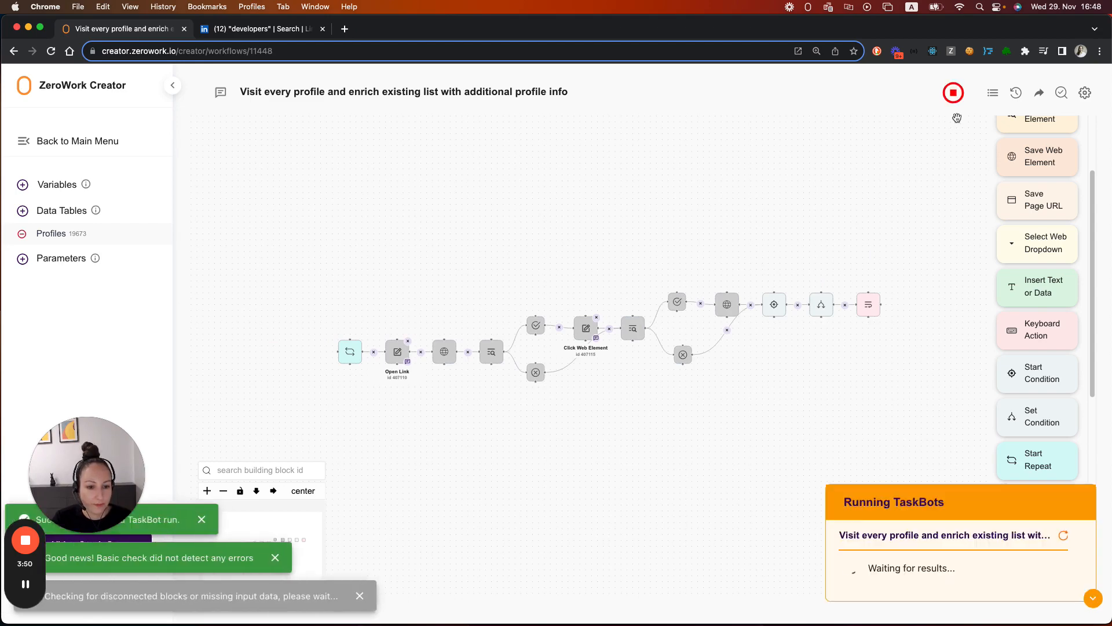